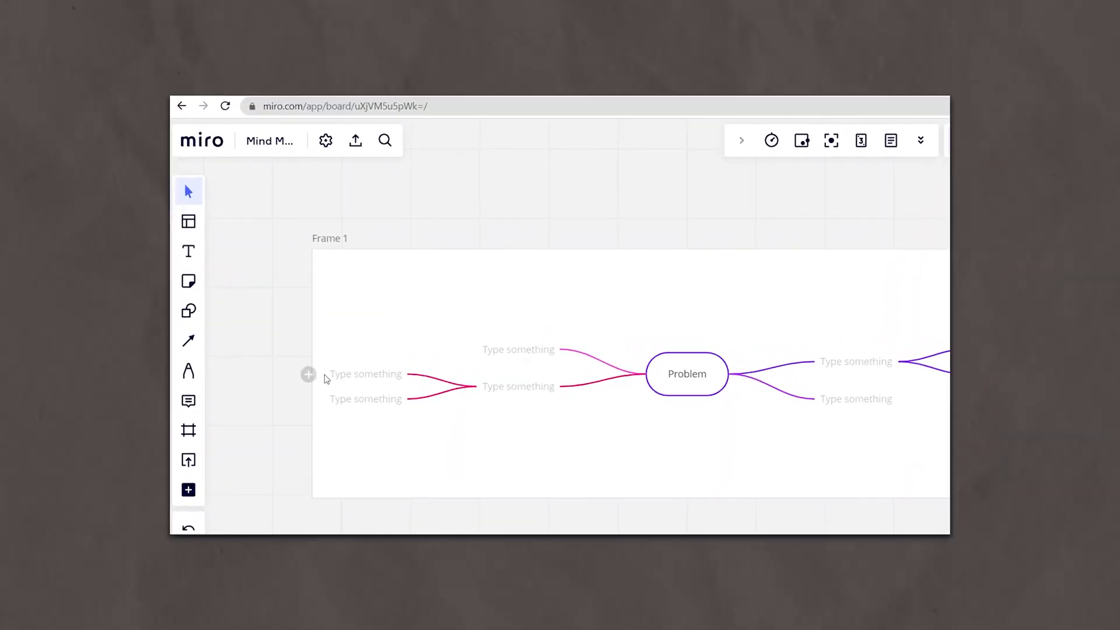
Export the Miro board as a PDF and attach Mind Map.pdf in tiiny.host's upload form.
left_click(355, 139)
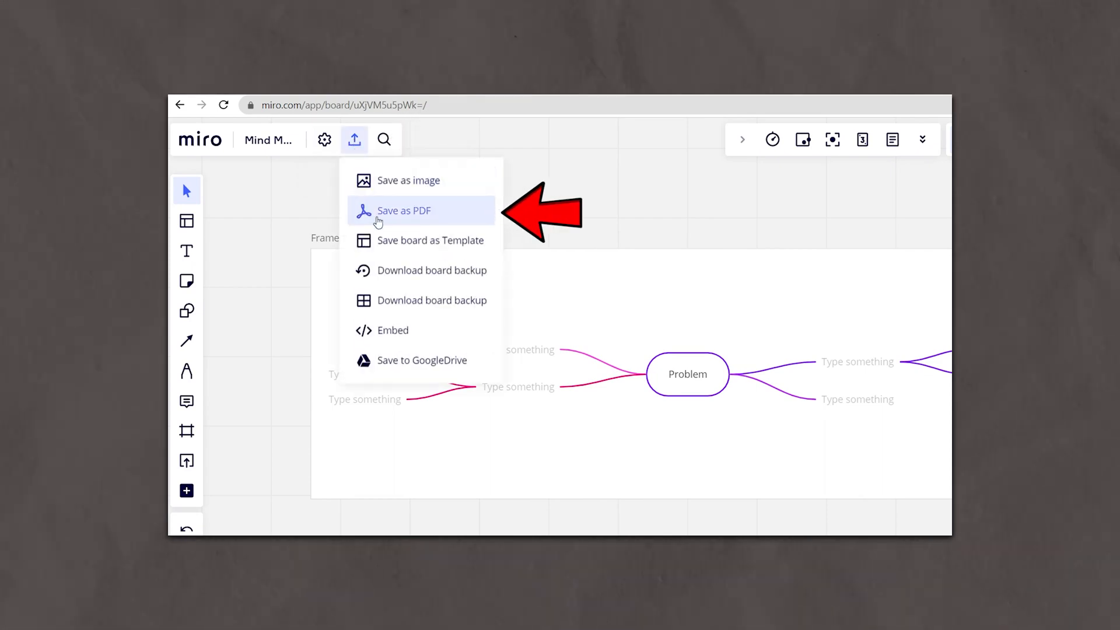
left_click(404, 210)
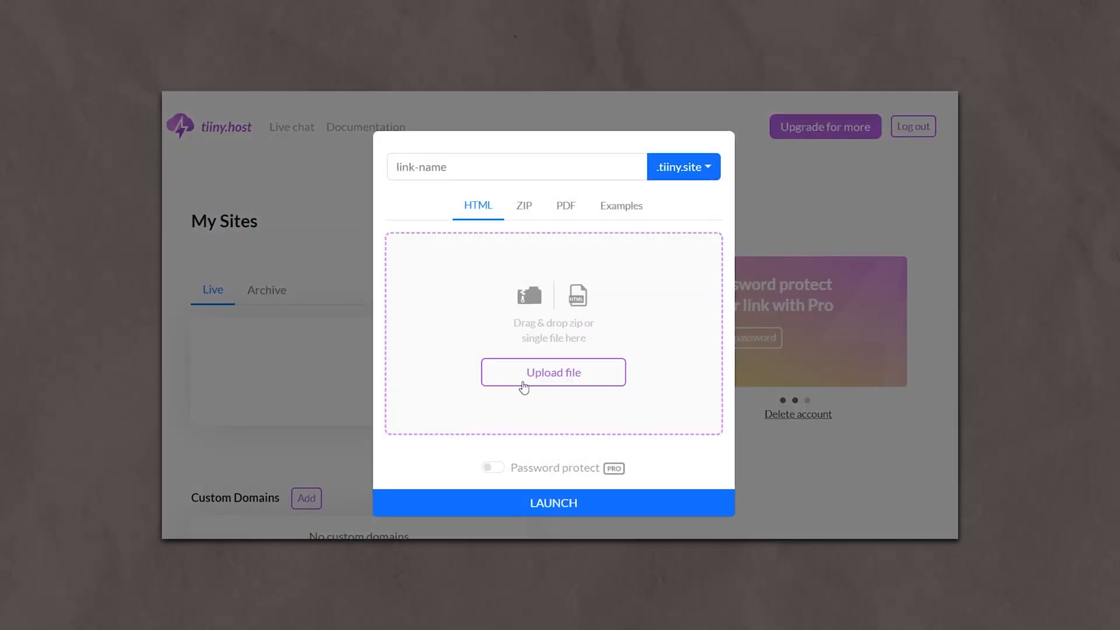
left_click(553, 373)
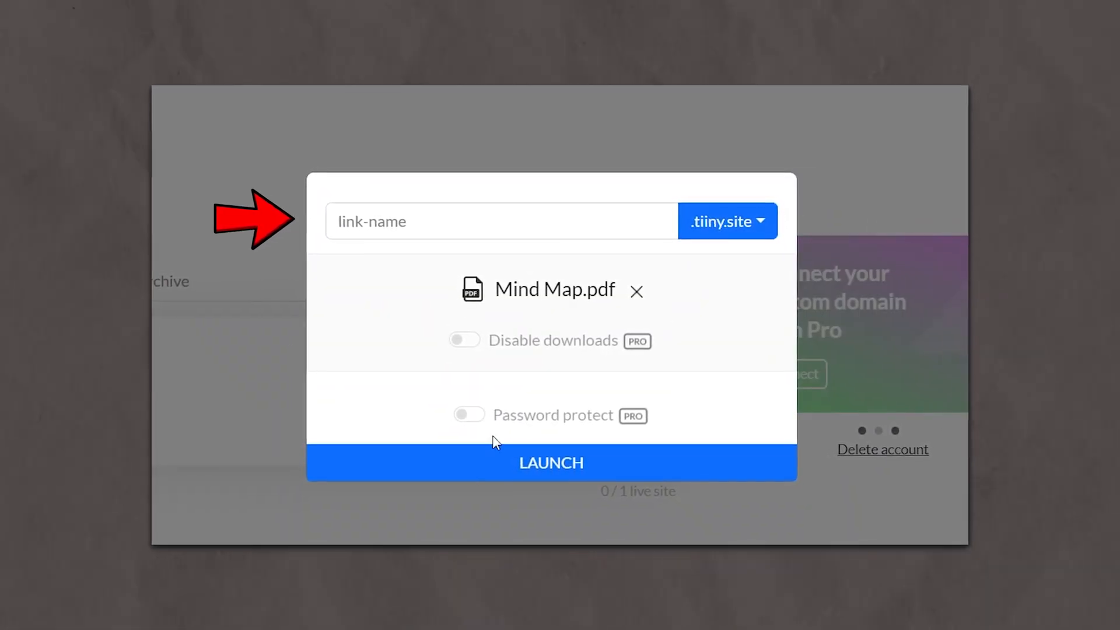
Select the link-name field in the tiiny.host upload dialog.
left_click(551, 462)
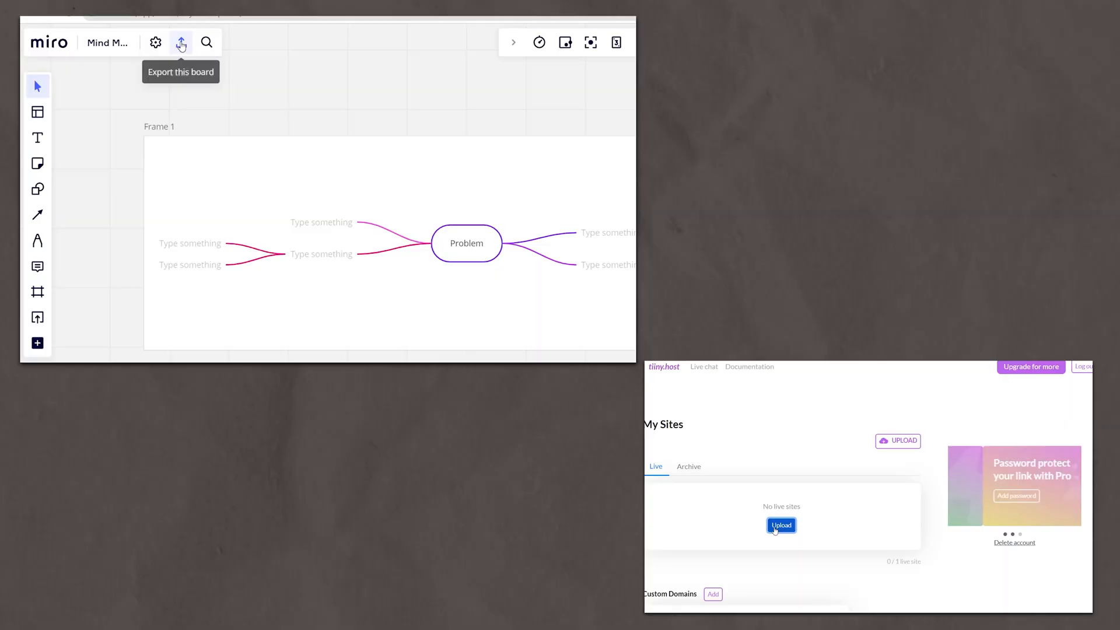
Open Miro's Save as PDF export options, keeping Small file size selected.
left_click(181, 42)
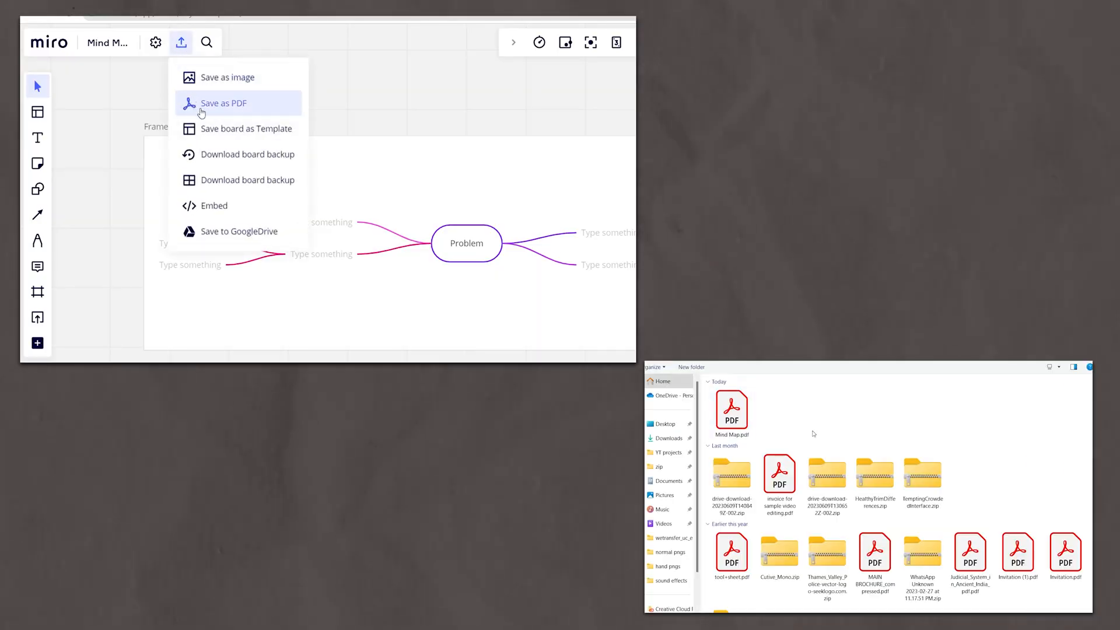
left_click(223, 102)
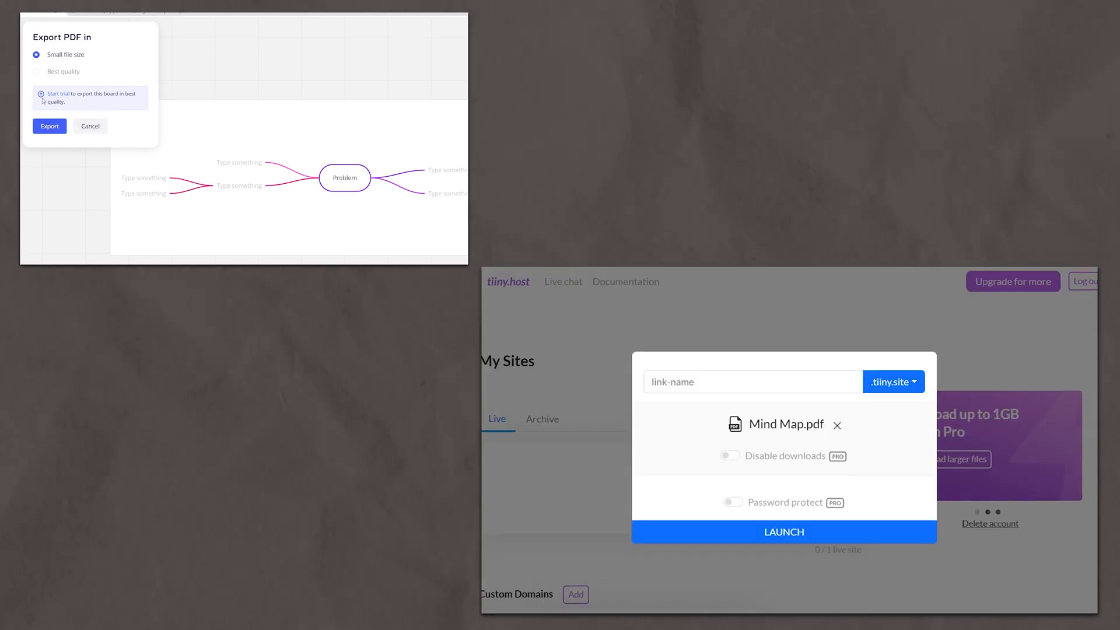